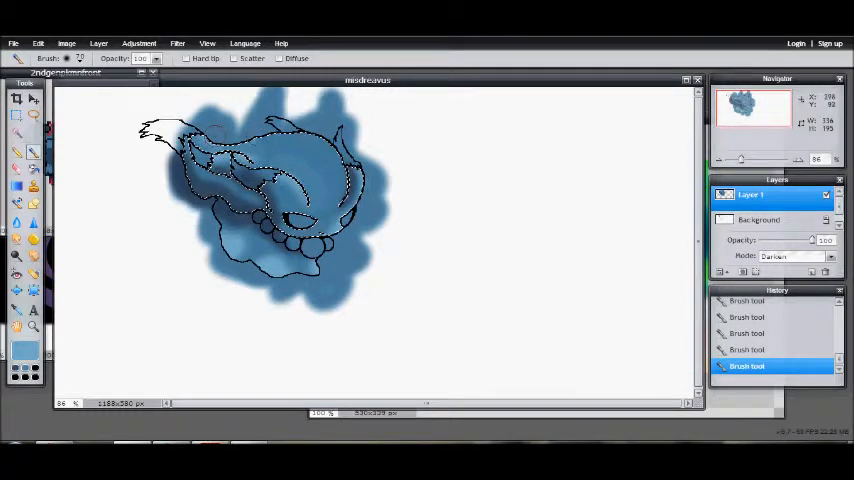
Step: Dab more blue shading onto the body and clear the stray paint outside the outline
left_click(325, 170)
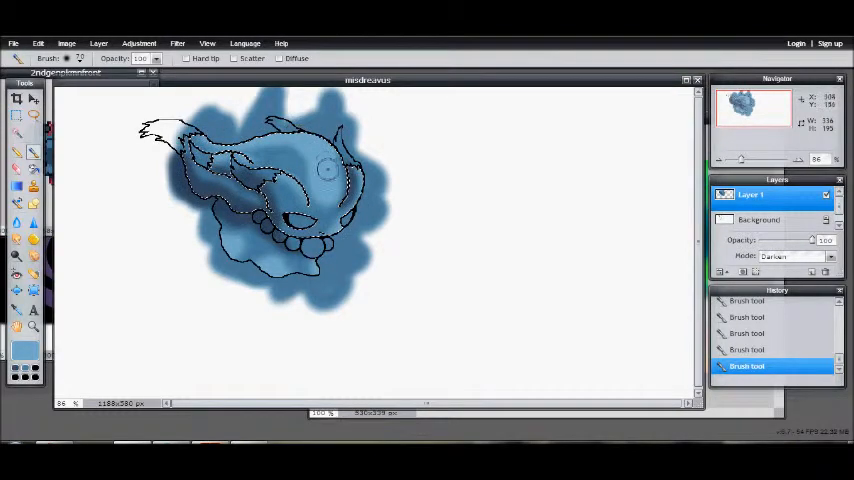
left_click(759, 219)
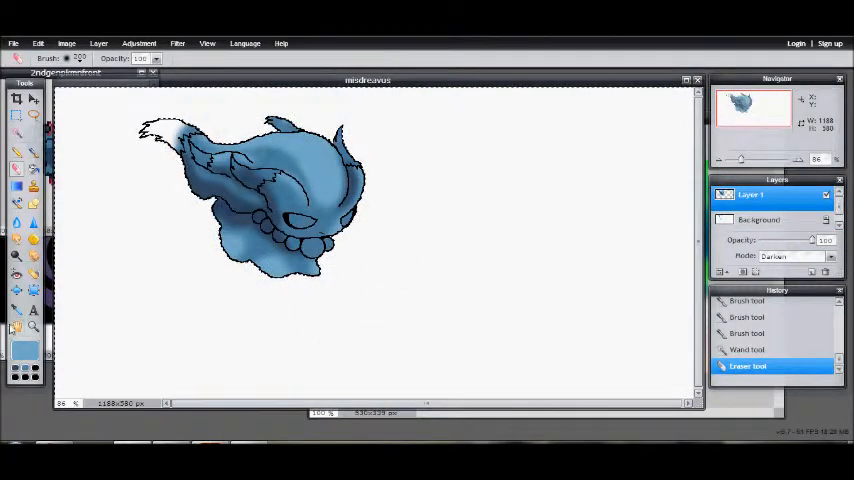
Step: Choose pink as the paint colour and zoom in around the pearls
left_click(24, 350)
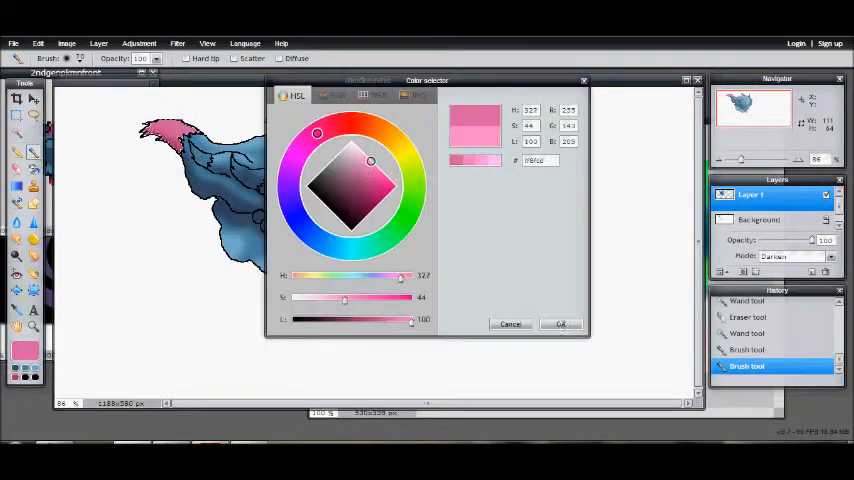
left_click(561, 324)
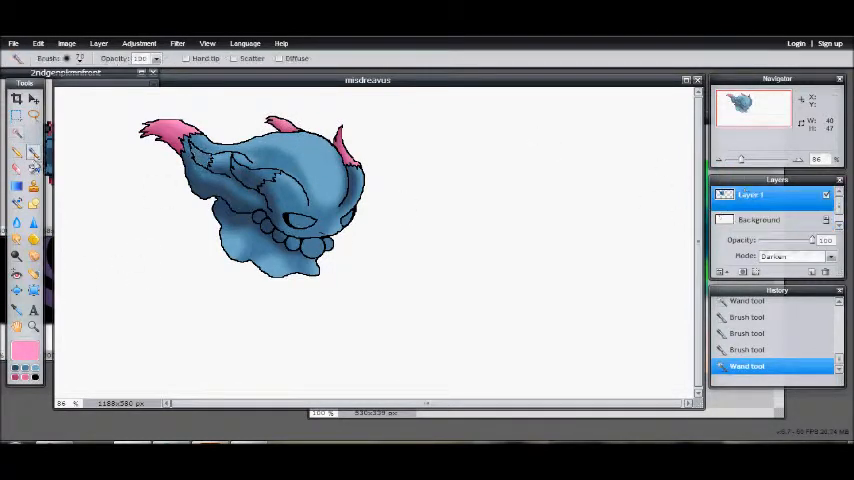
left_click(200, 155)
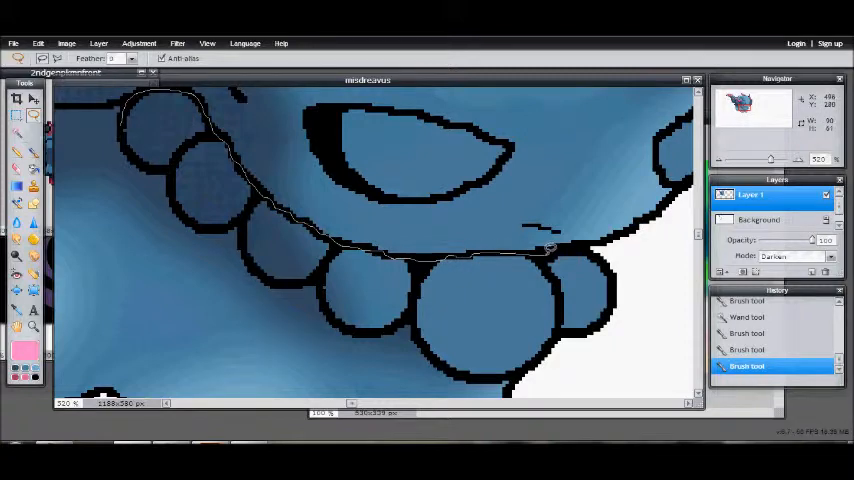
Step: Lasso-select the row of necklace pearls for painting
left_click_drag(548, 248, 548, 348)
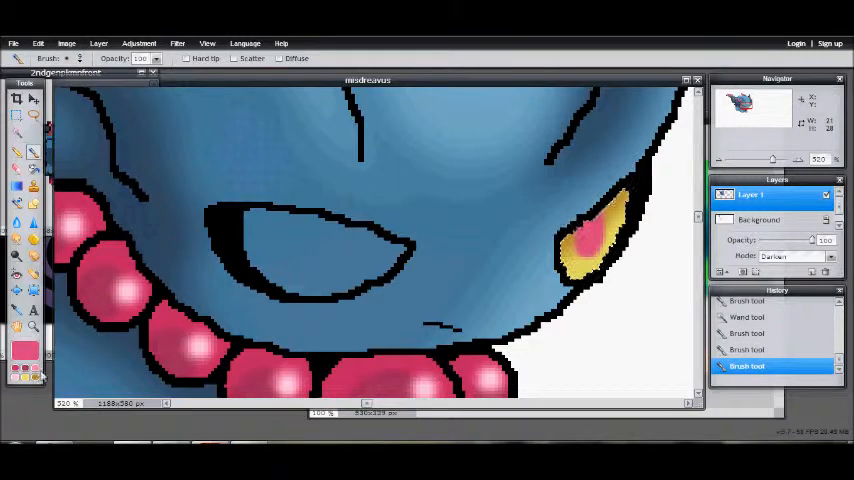
Step: Fill the left eye yellow, then paint a red pupil, undoing one stroke
left_click(570, 245)
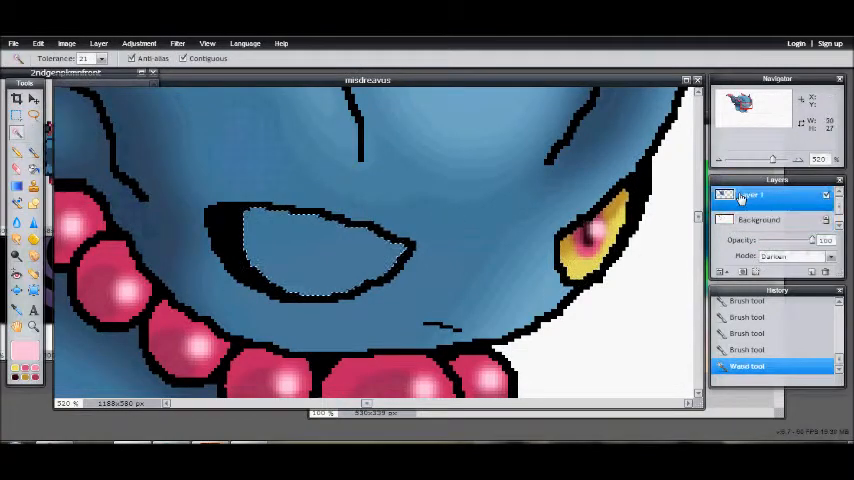
left_click(300, 250)
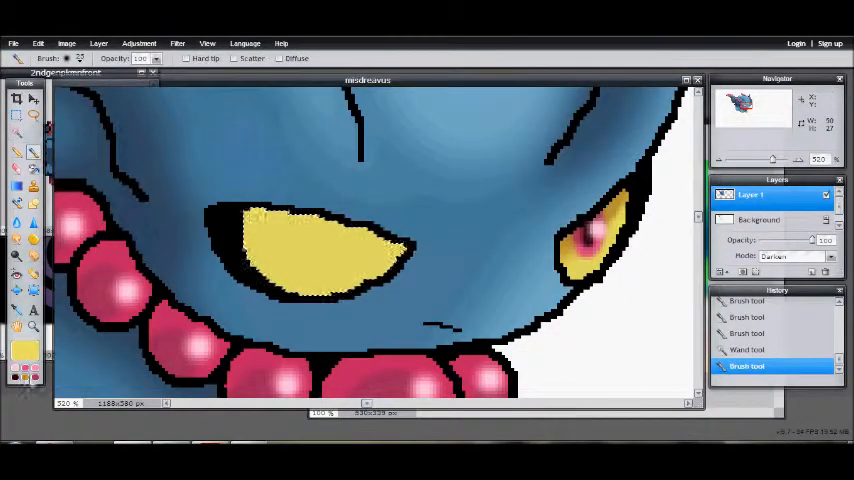
left_click(80, 58)
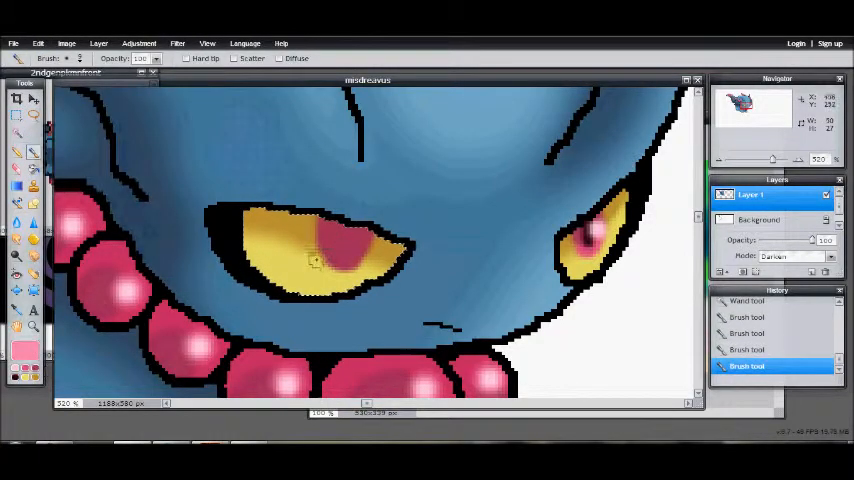
left_click(330, 255)
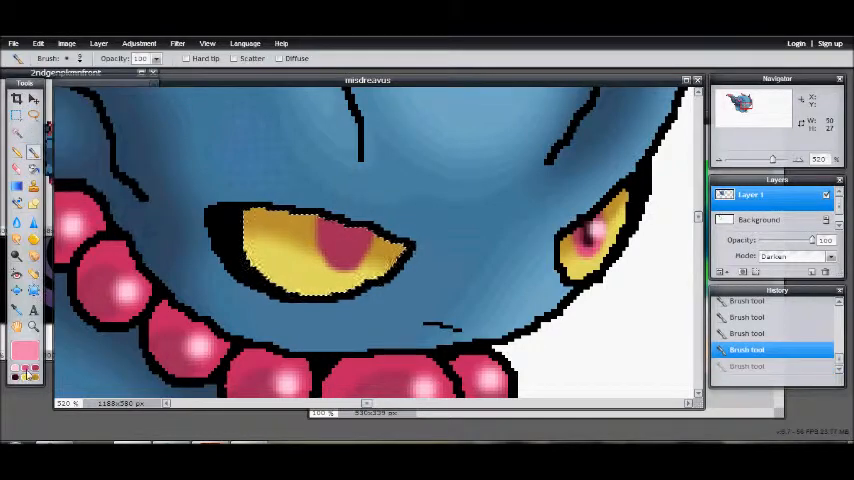